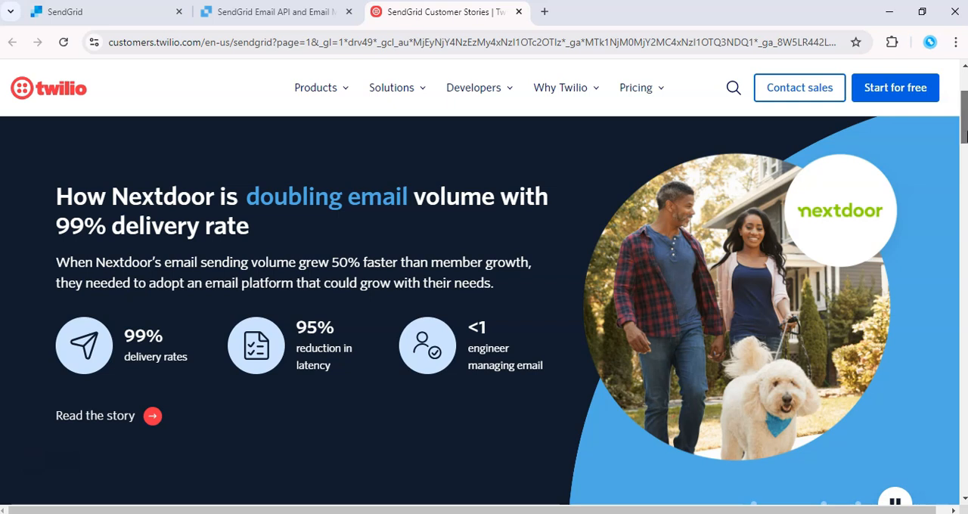
{"action": "scroll", "scroll_direction": "down", "scroll_amount": 3}
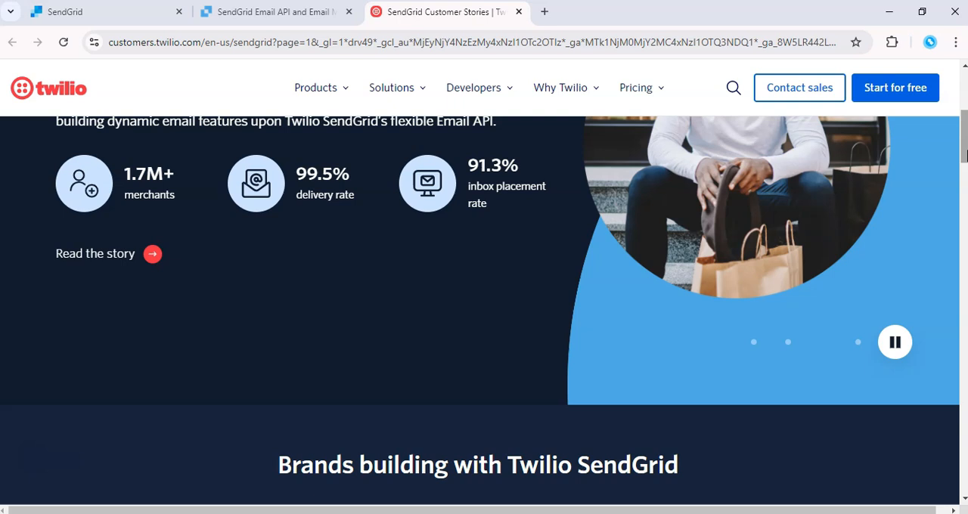
{"action": "mouse_move", "coordinate": [172, 351]}
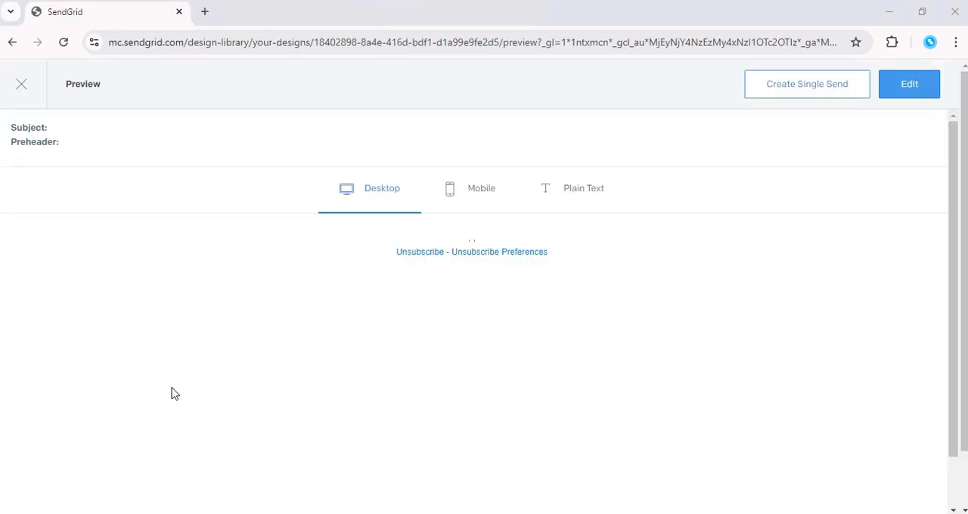
{"action": "mouse_move", "coordinate": [193, 386]}
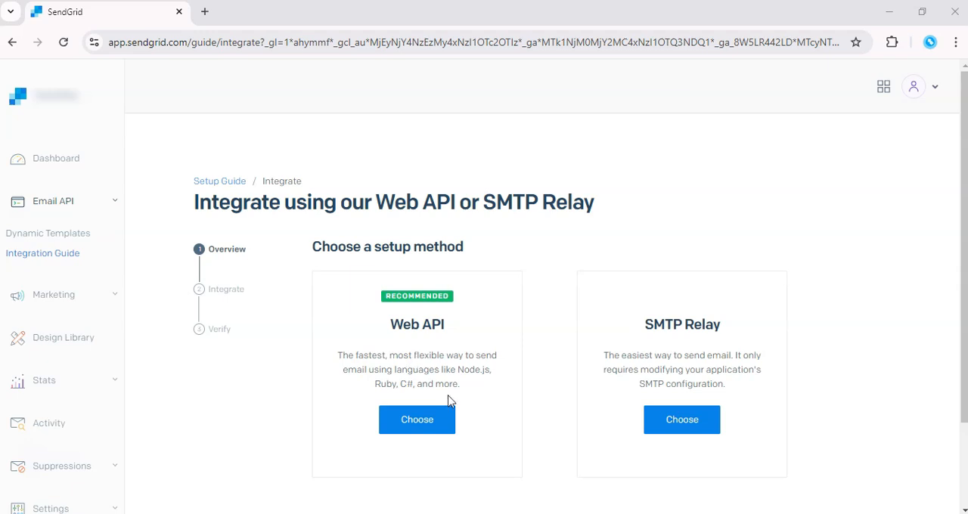
{"action": "mouse_move", "coordinate": [450, 401]}
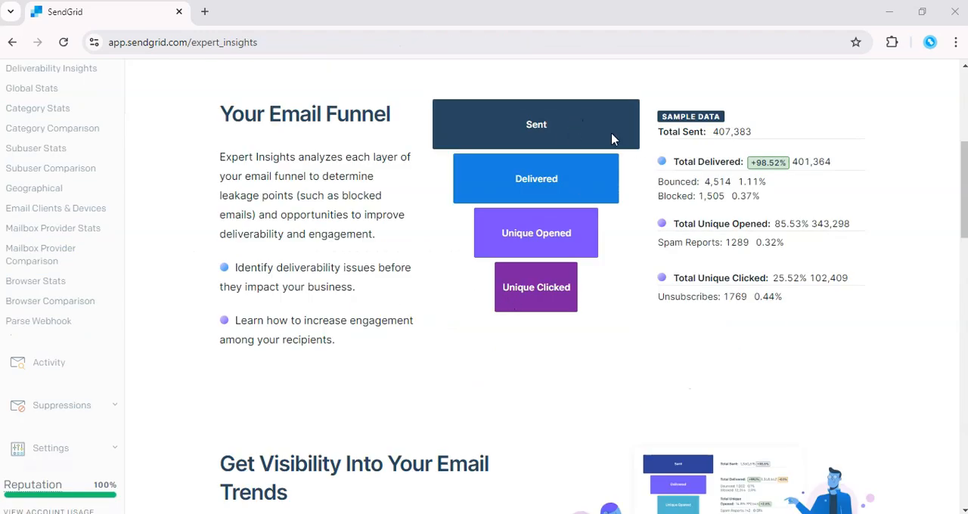
{"action": "mouse_move", "coordinate": [718, 157]}
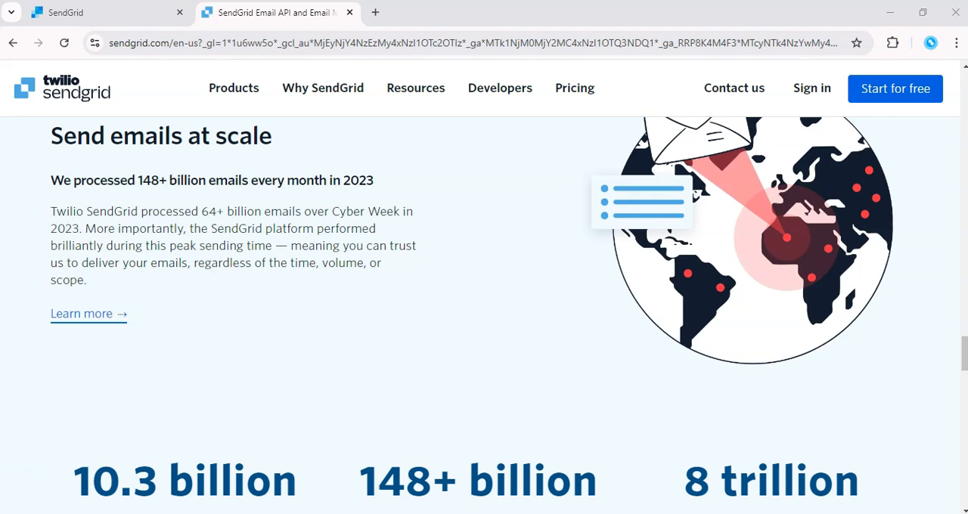
View the Email API plans: Free, Essentials from $19.95/mo, Pro from $89.95/mo, Premier.
{"action": "left_click", "coordinate": [574, 87]}
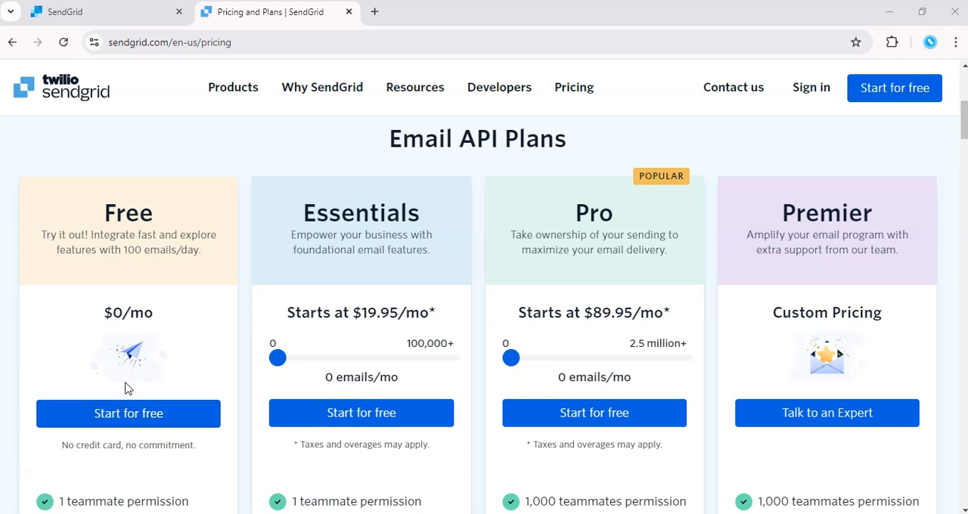
{"action": "mouse_move", "coordinate": [143, 368]}
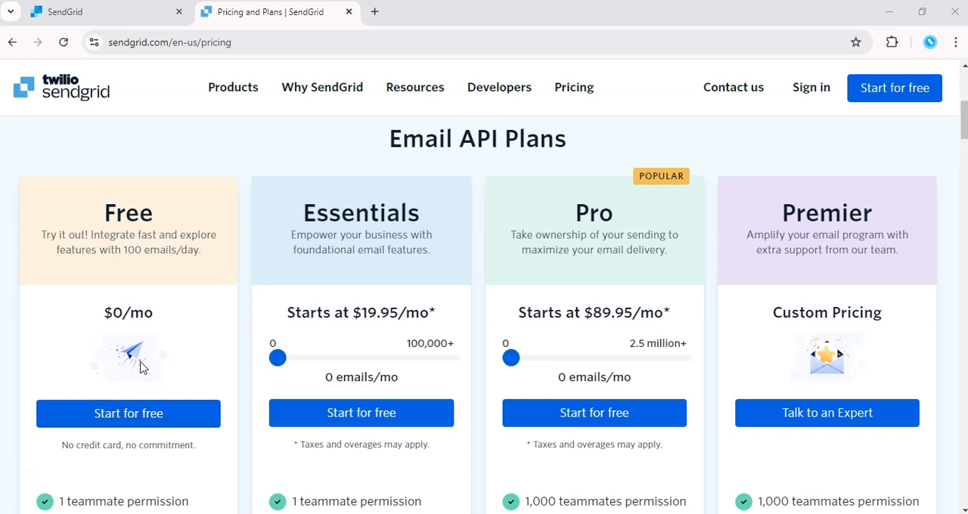
{"action": "mouse_move", "coordinate": [144, 359]}
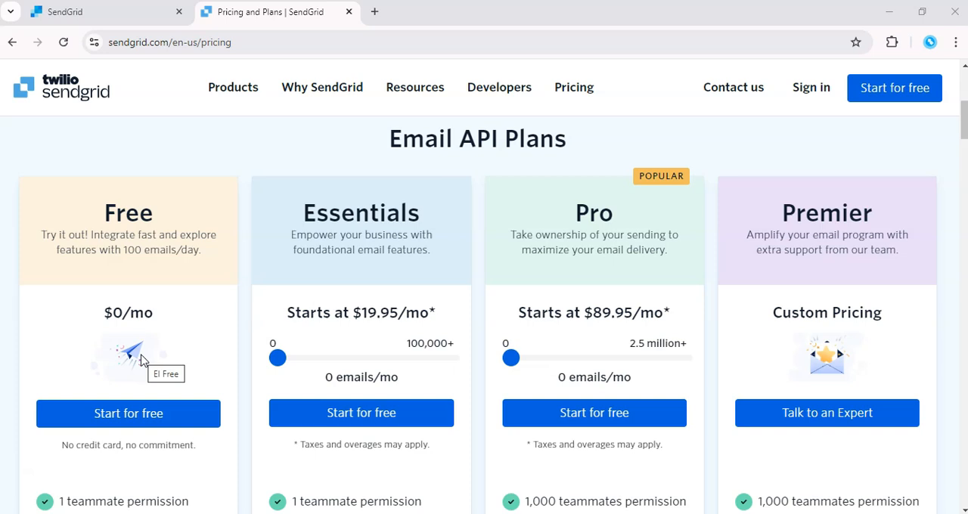
{"action": "mouse_move", "coordinate": [594, 359]}
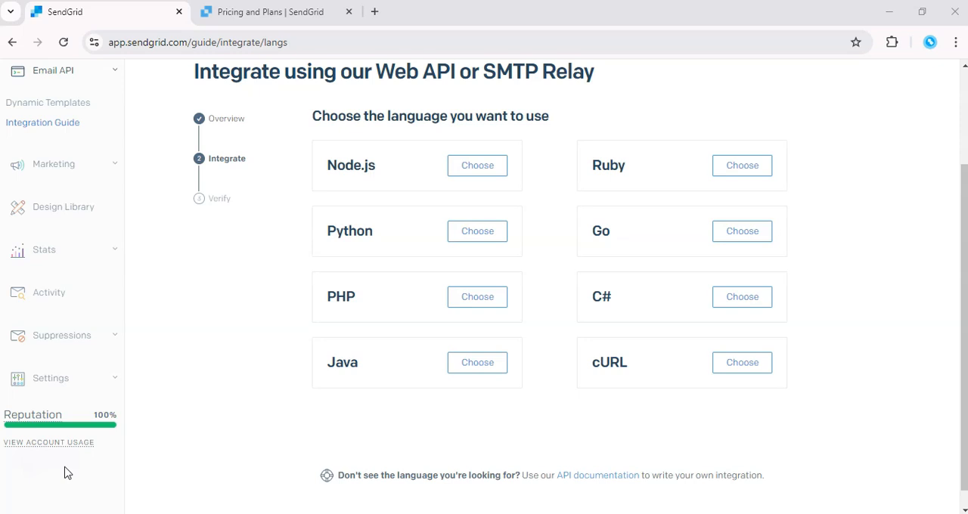
{"action": "mouse_move", "coordinate": [57, 475]}
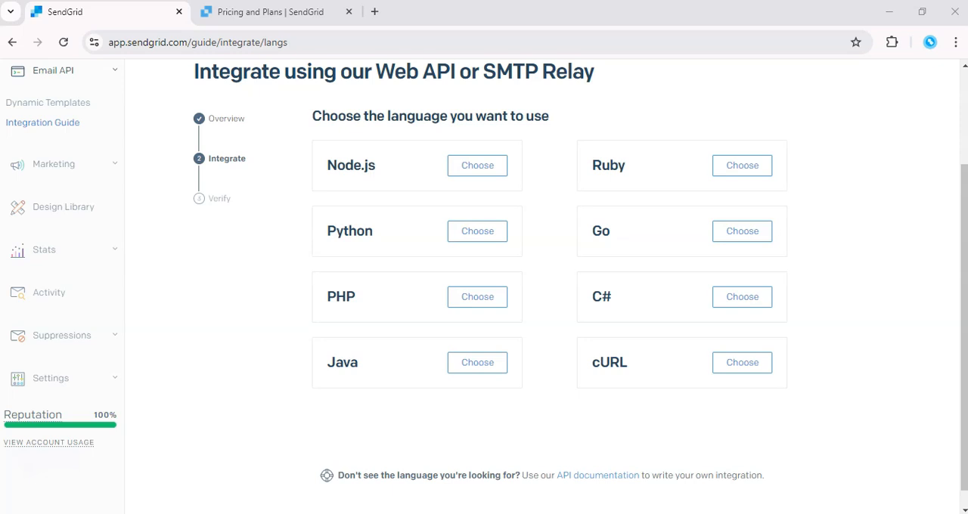
Return to the sendgrid.com homepage headlined 'Get your emails to the inbox'.
{"action": "left_click", "coordinate": [276, 12]}
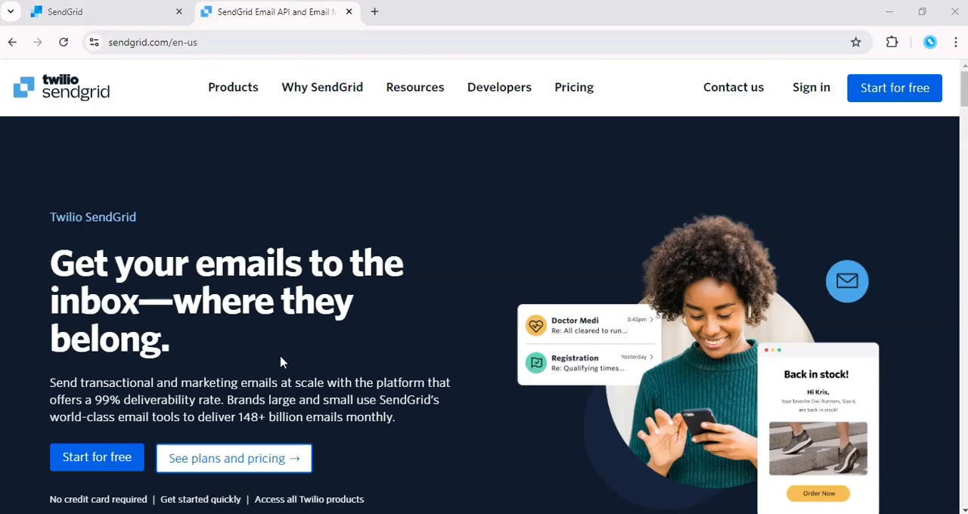